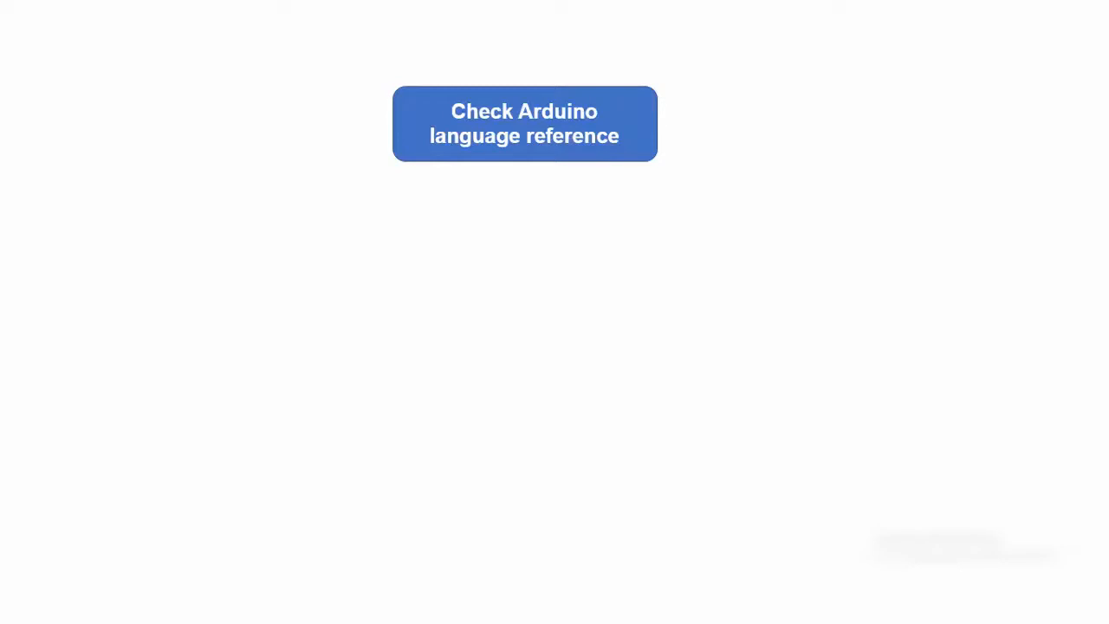
- Advance the slide to reveal the 'Check Arduino language reference' flowchart box
{"action": "left_click", "coordinate": [523, 123]}
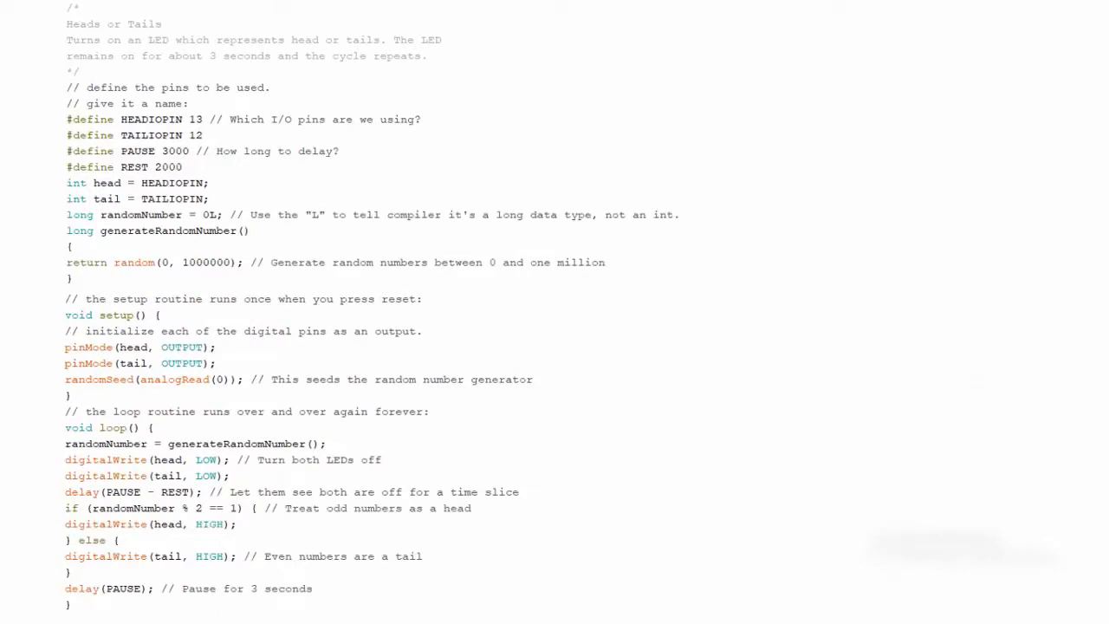